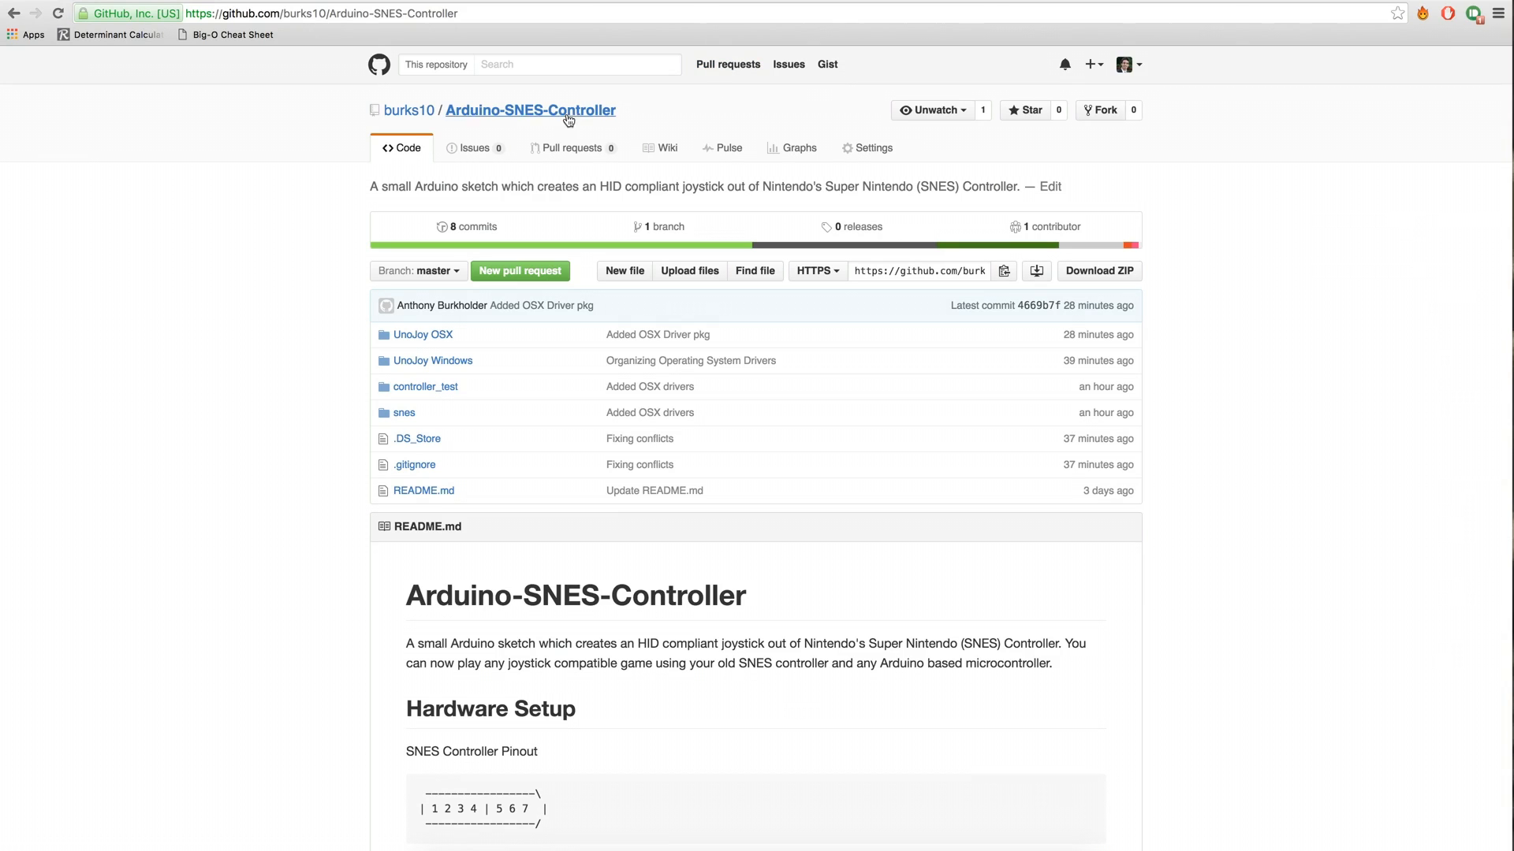
Step: Download Arduino-SNES-Controller as a ZIP and open the extracted Arduino-SNES-Controller-master folder
click(1099, 271)
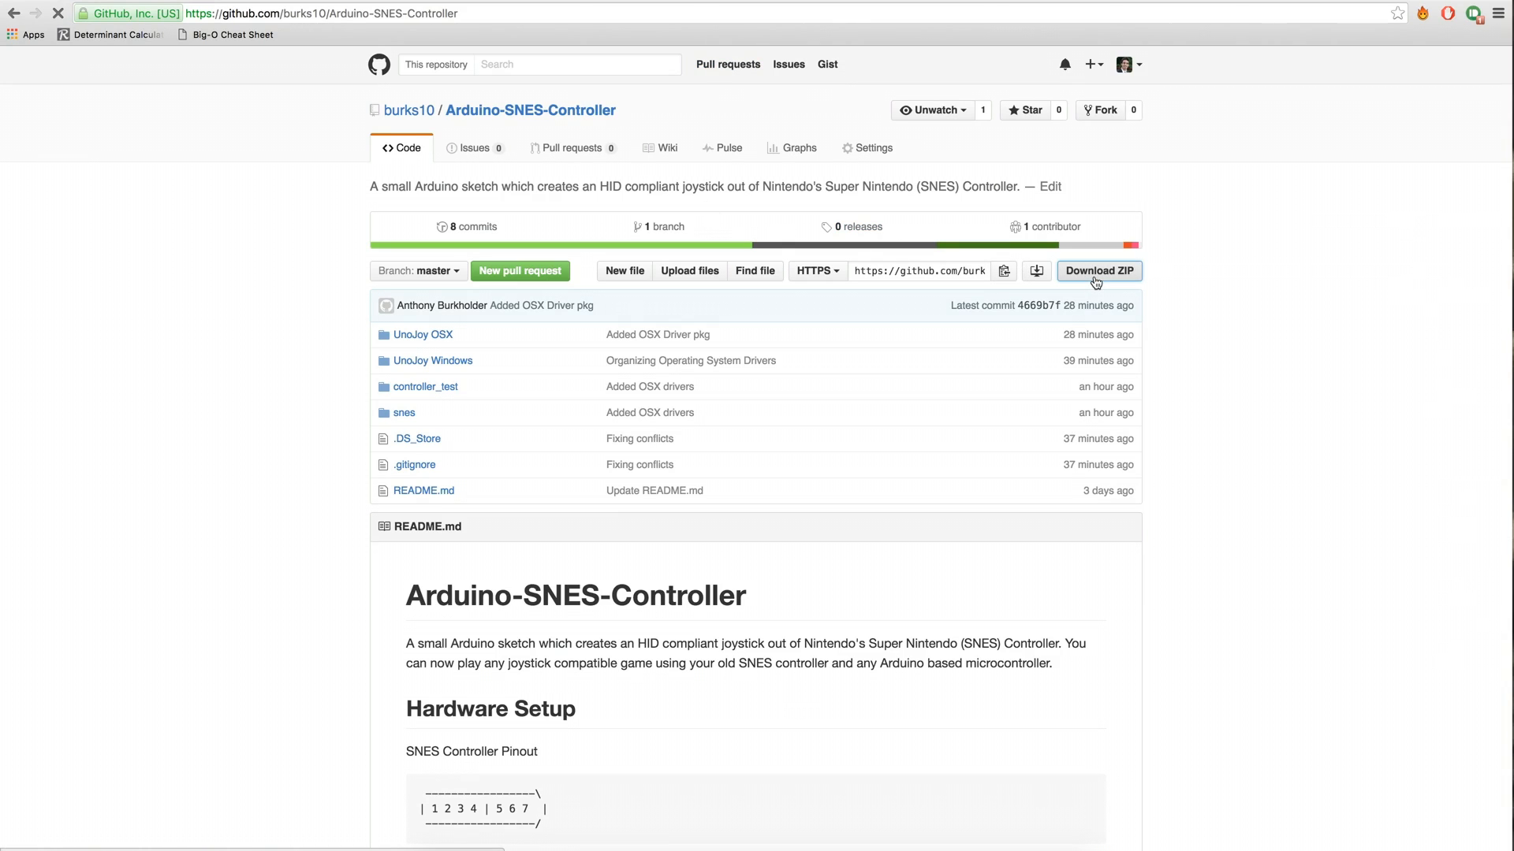
click(1099, 271)
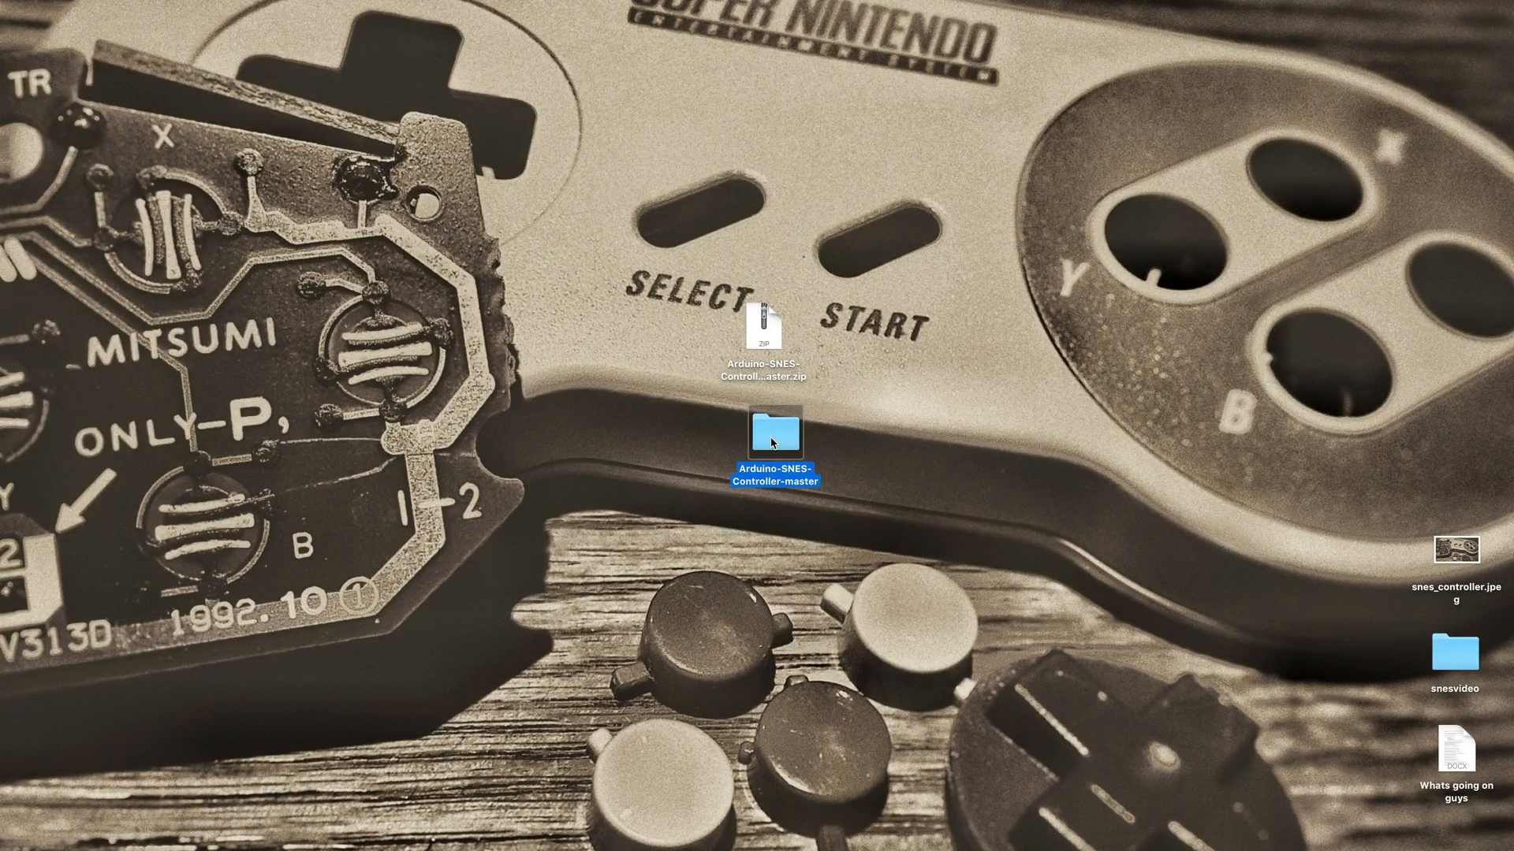
double_click(774, 437)
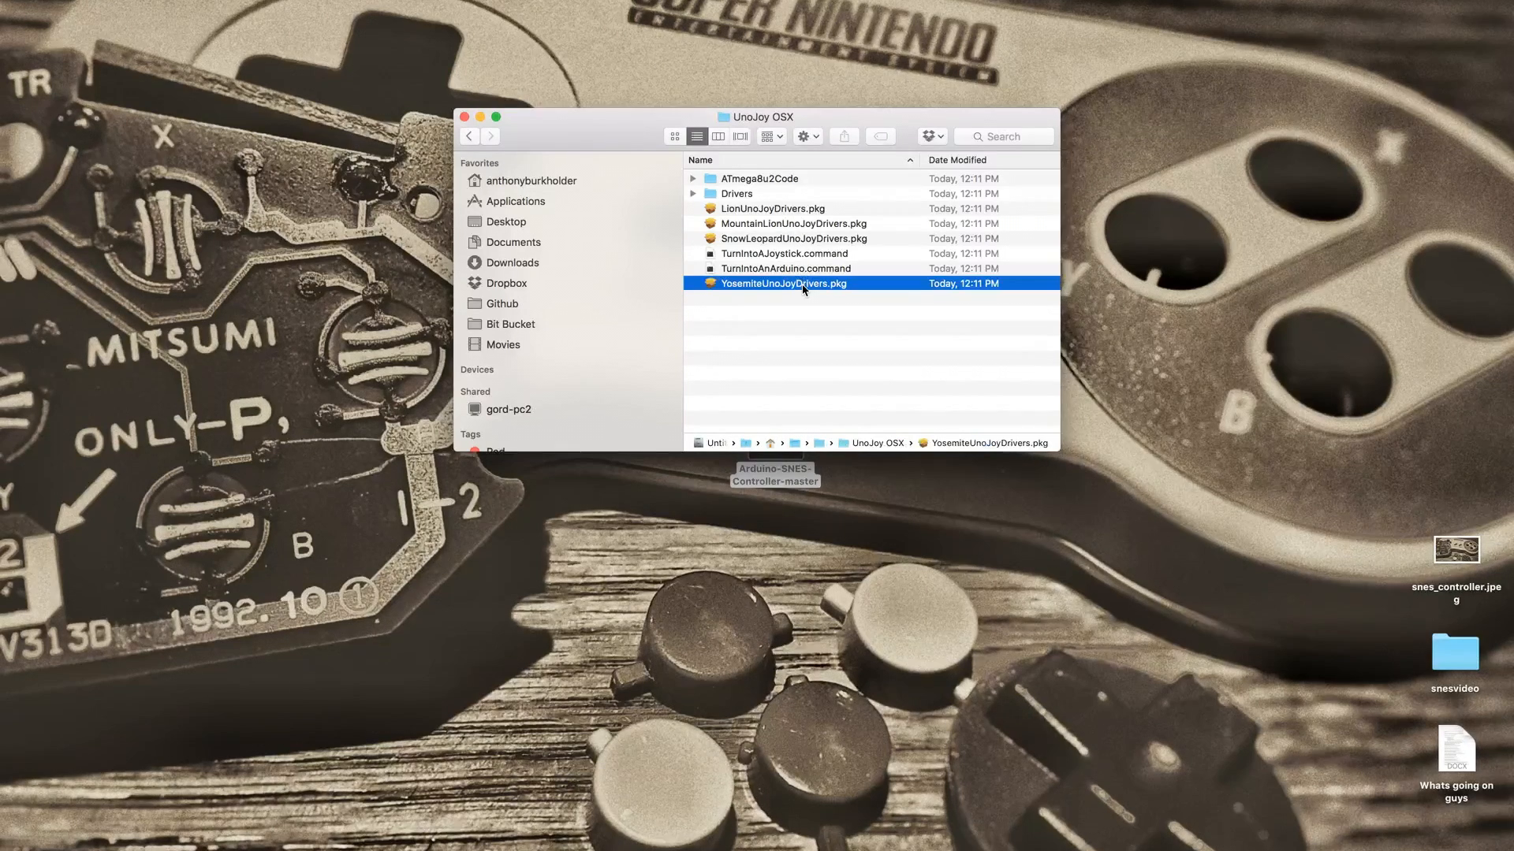
Step: Install the YosemiteUnoJoyDrivers.pkg drivers, then open the snes.ino sketch
double_click(784, 283)
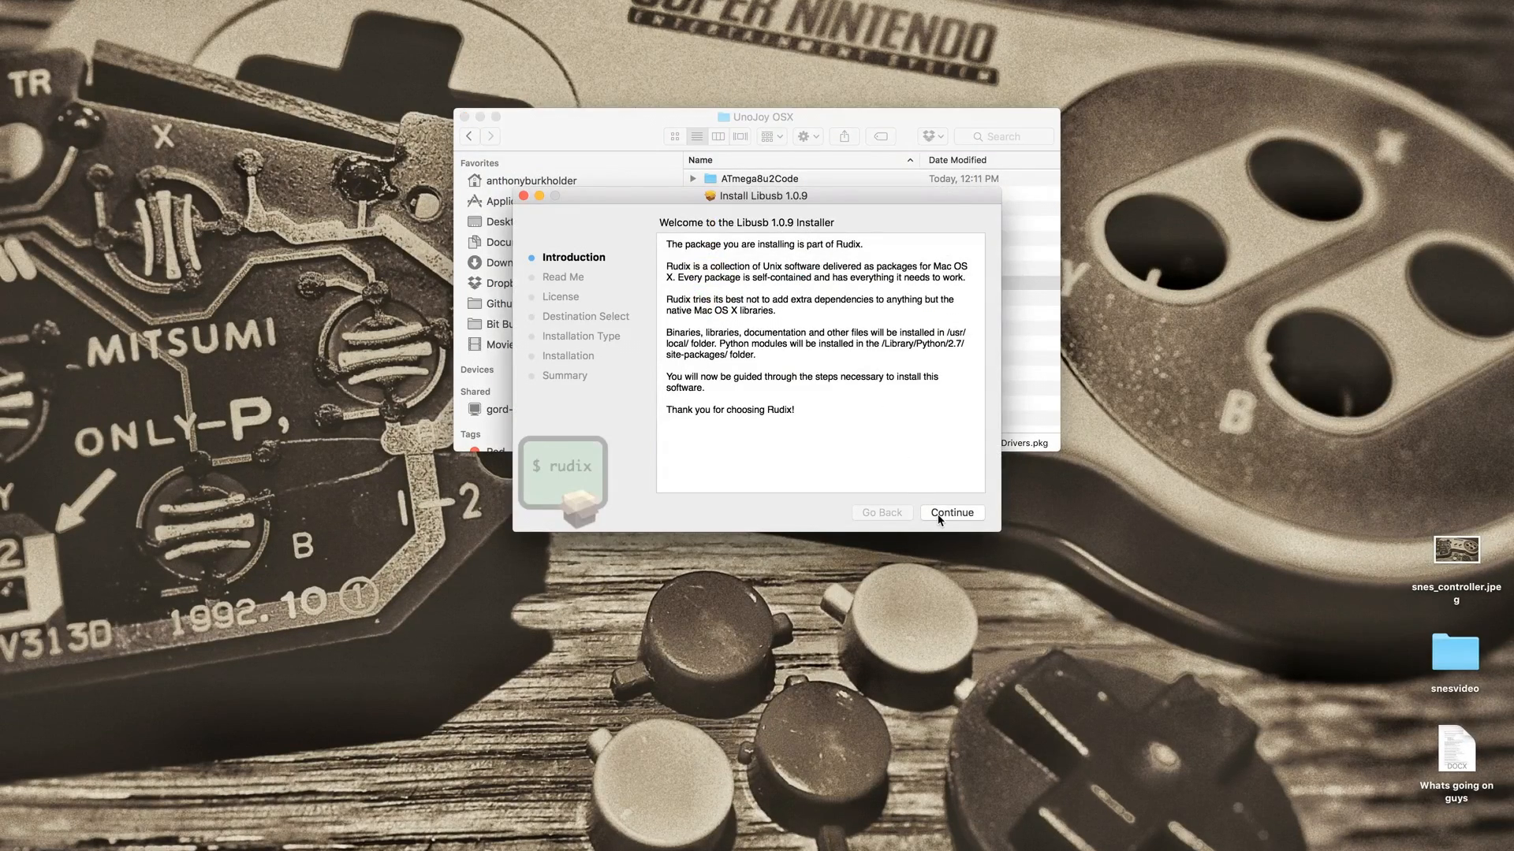
click(952, 513)
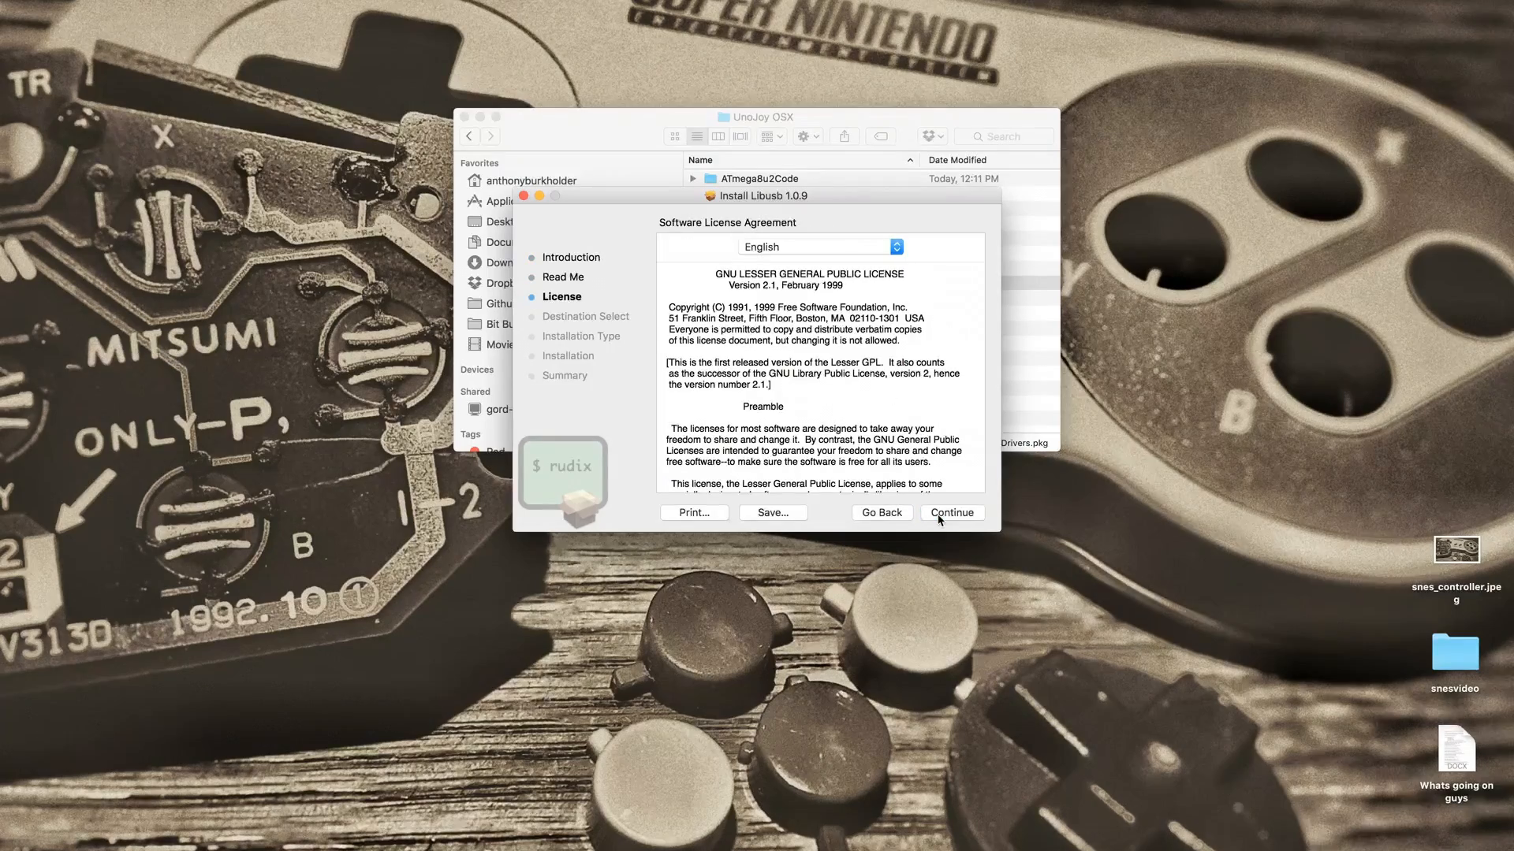
click(952, 512)
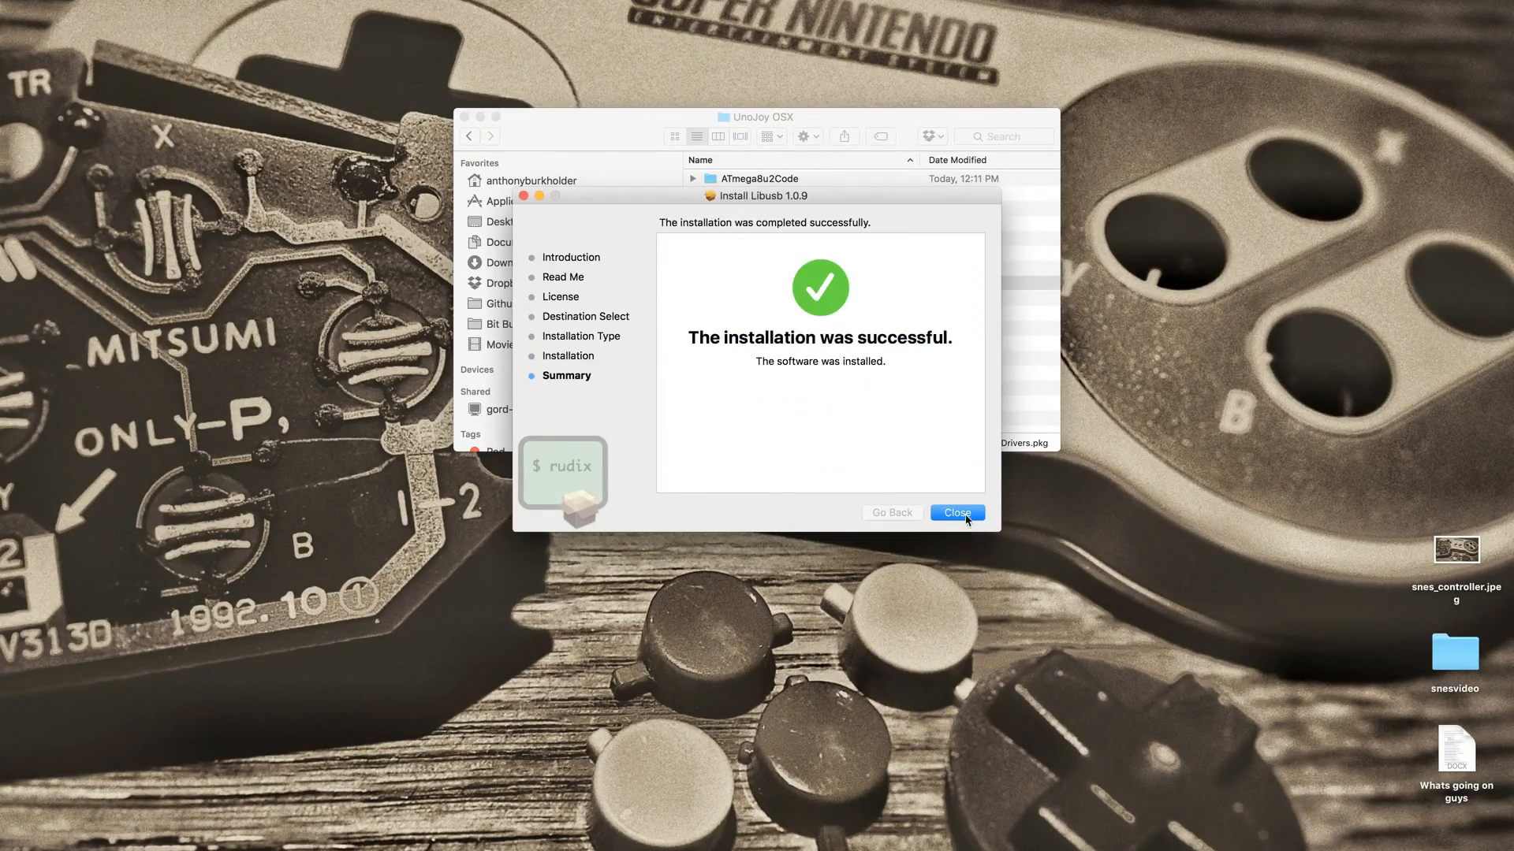
click(957, 512)
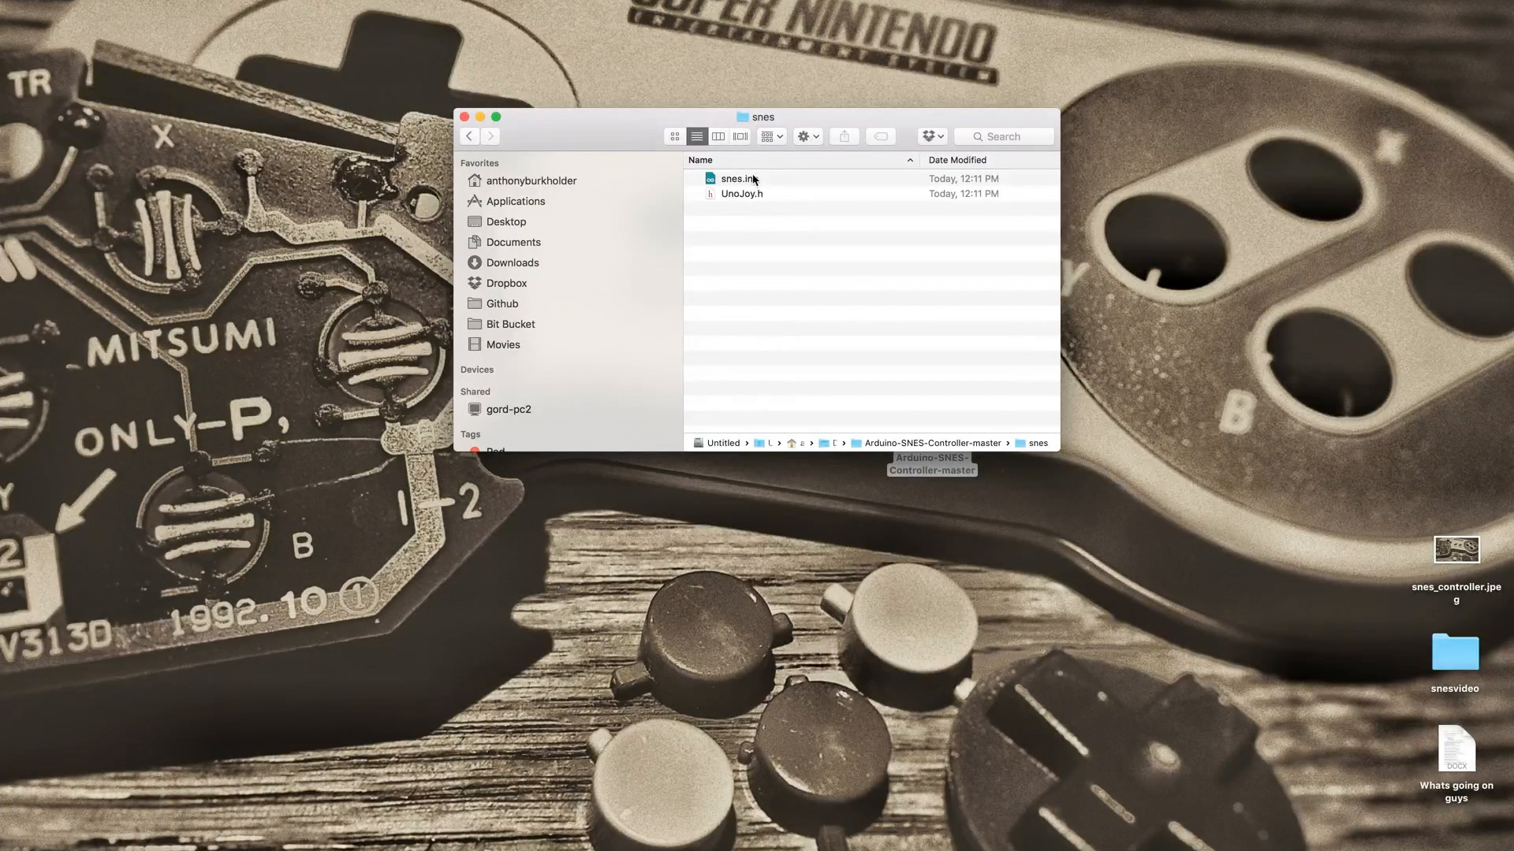
double_click(736, 179)
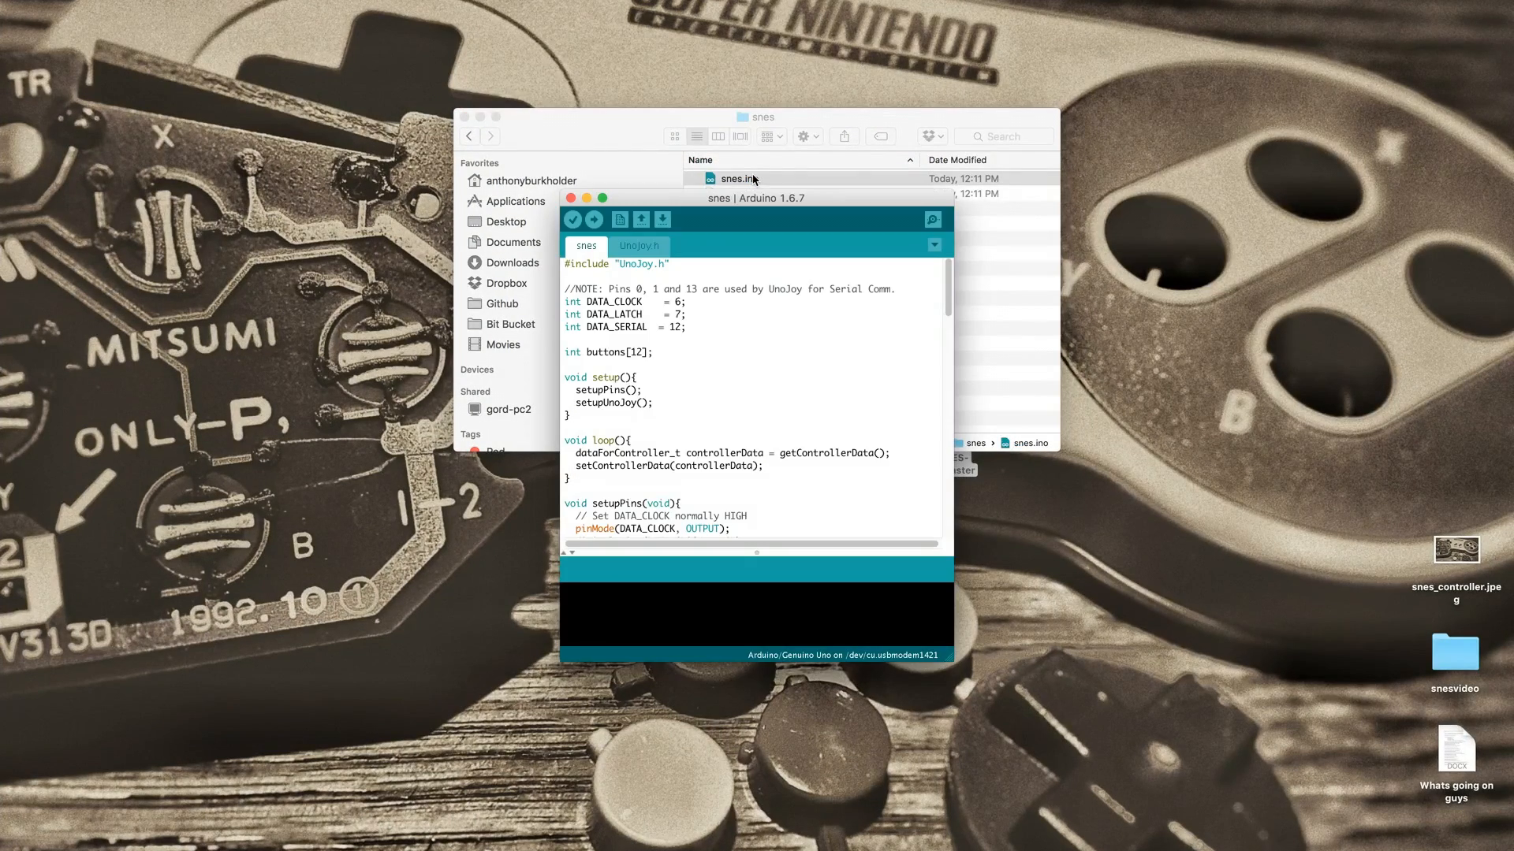
mouse_move(574, 220)
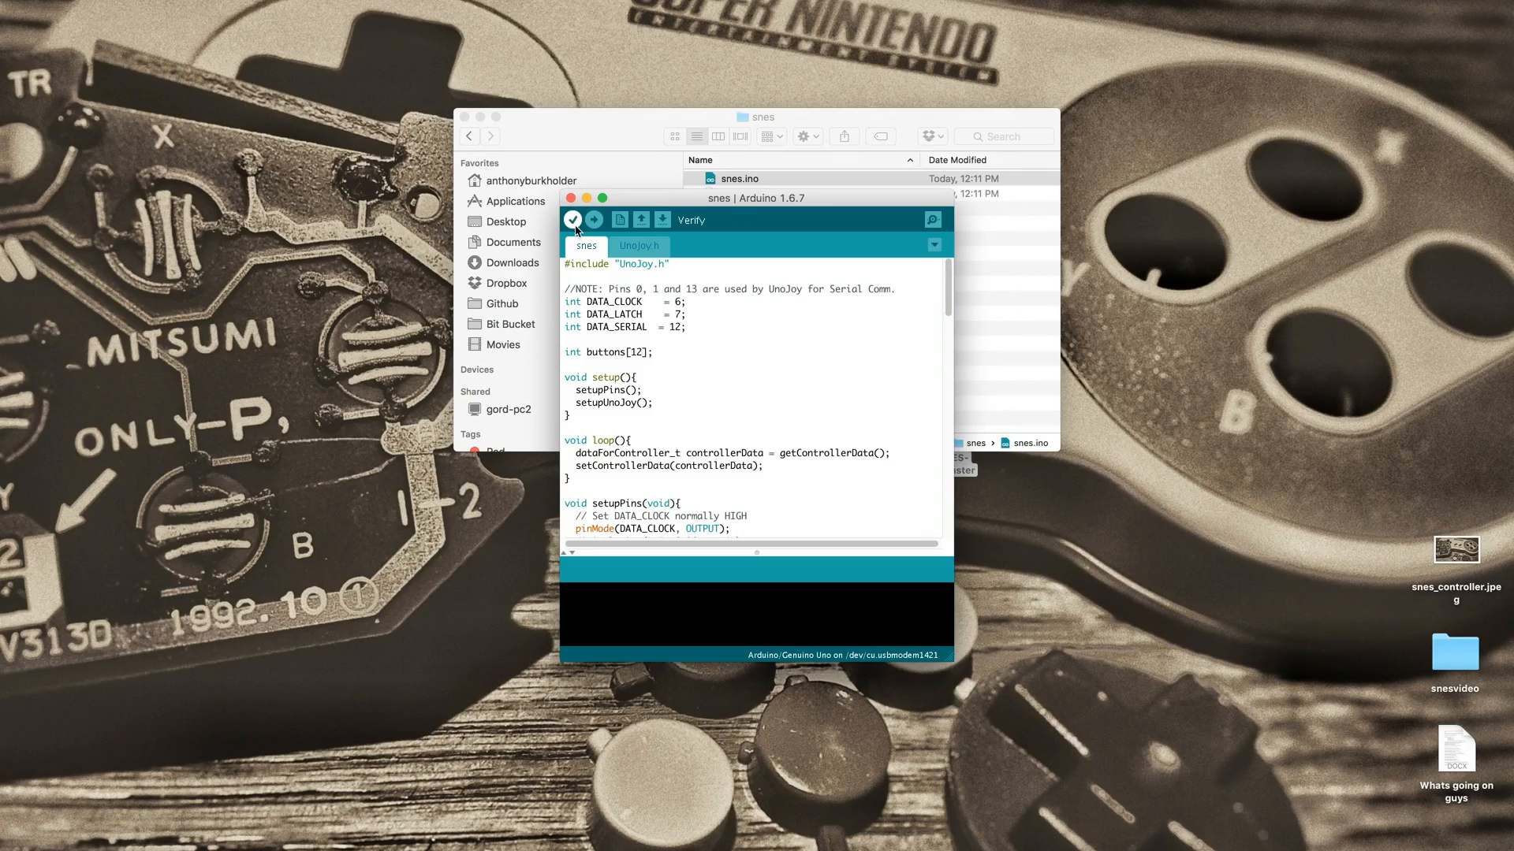
Step: Compile and upload the snes sketch to the Genuino Uno
click(594, 219)
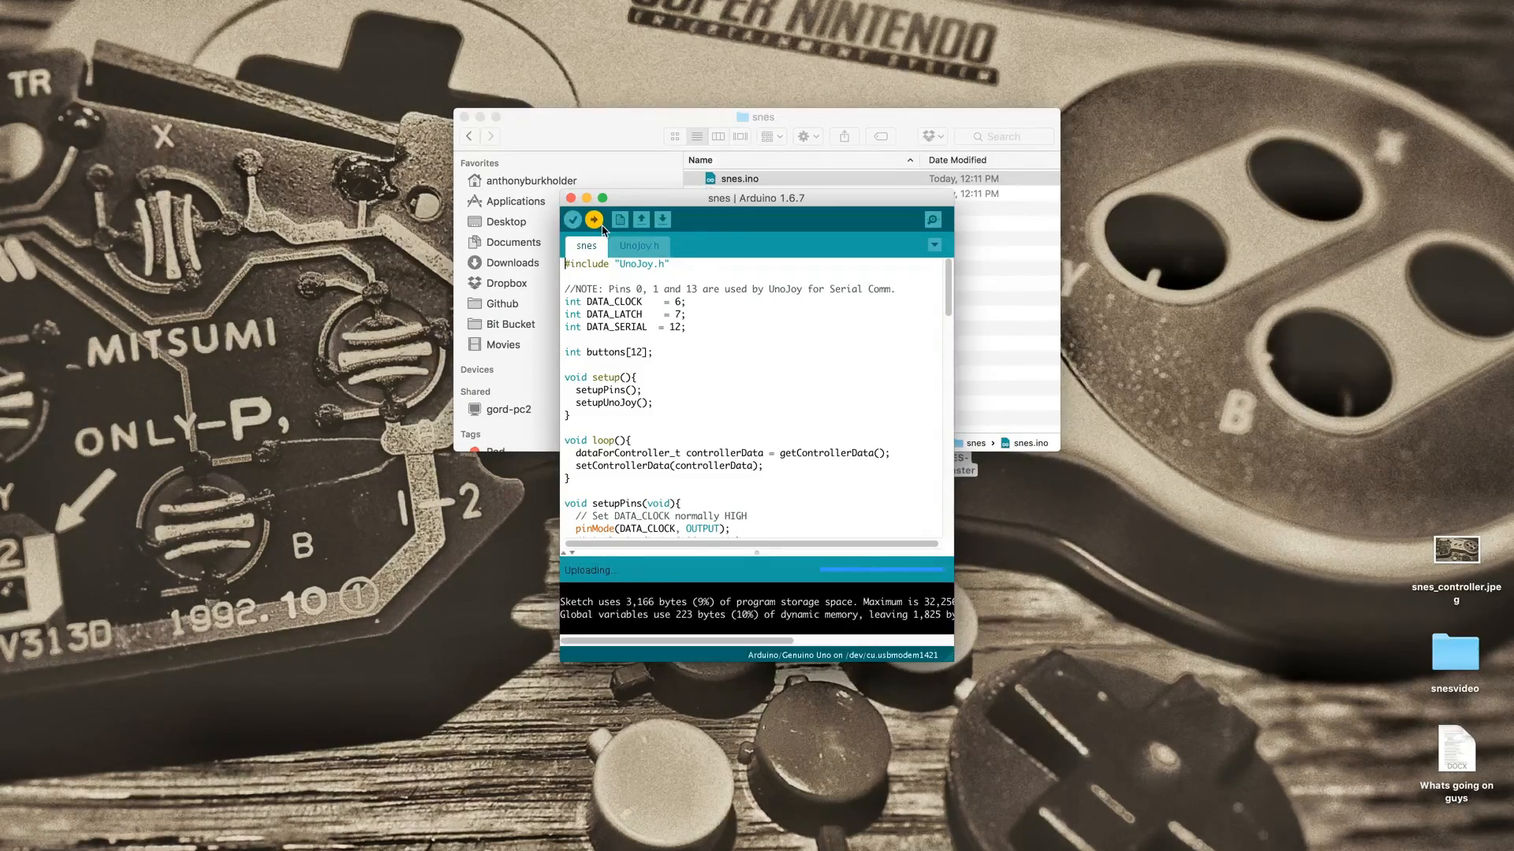